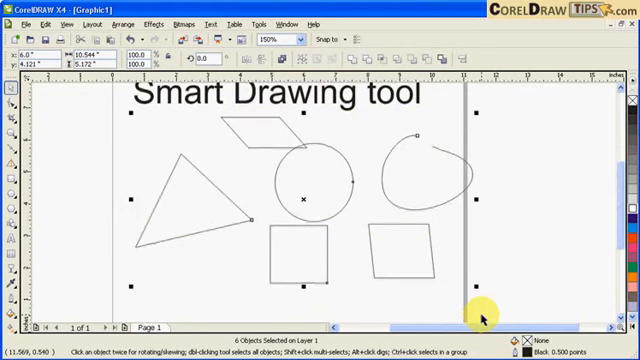
- Delete the old sample shapes so only the 'Smart Drawing tool' title remains
key("Delete")
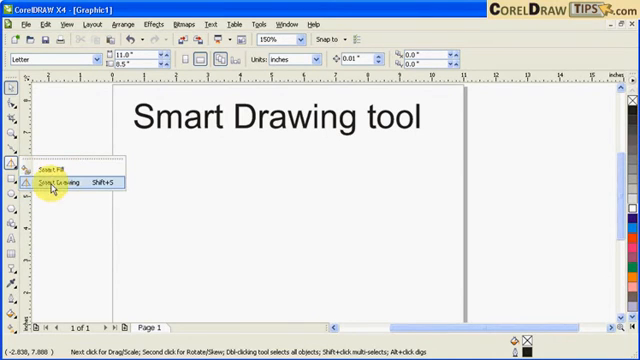
mouse_move(56, 186)
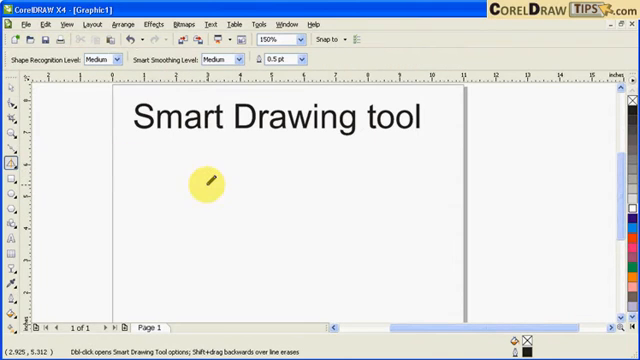
mouse_move(188, 228)
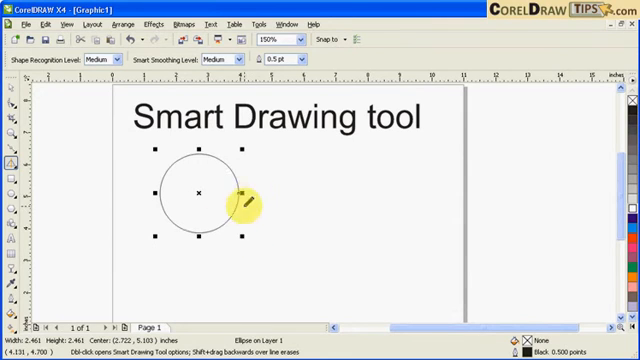
mouse_move(288, 208)
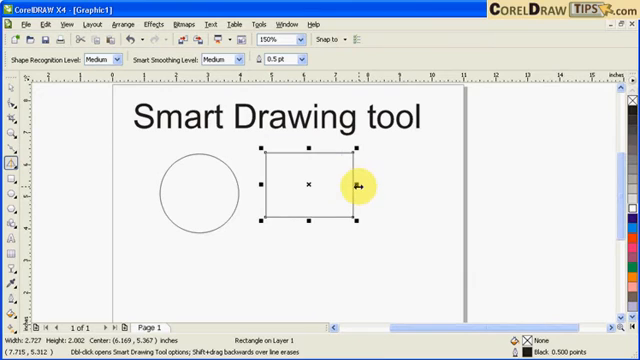
mouse_move(320, 270)
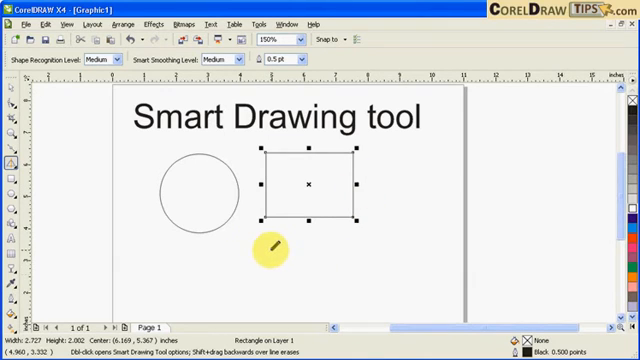
- Sketch a parallelogram below the rectangle and a triangle beside it with the Smart Drawing tool
left_click_drag(278, 242, 318, 284)
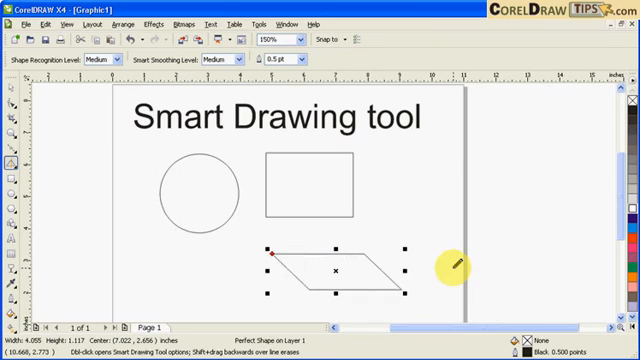
mouse_move(384, 184)
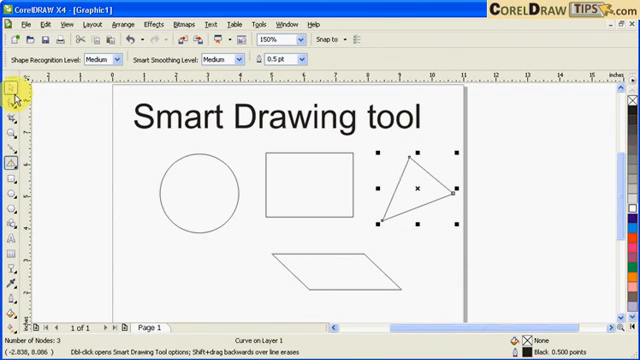
left_click(340, 260)
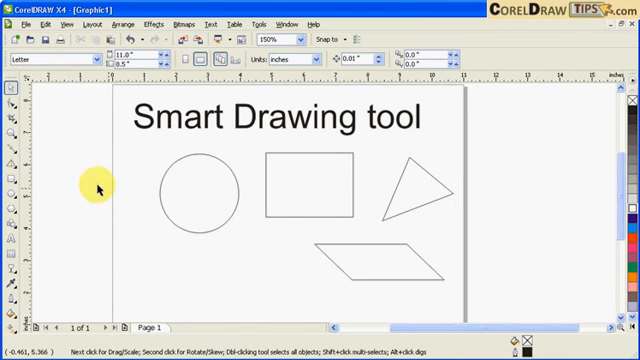
- Sketch a small circle below the first circle and a rough loop at the page's left edge
left_click(190, 184)
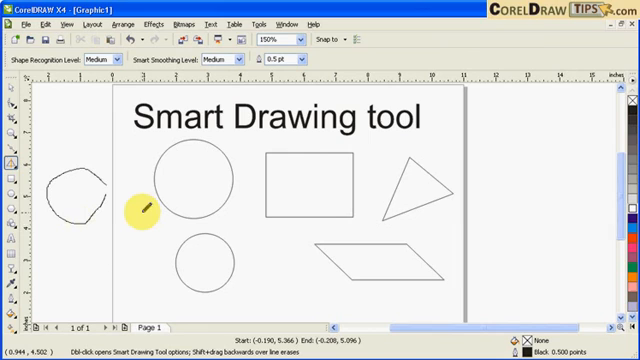
left_click(76, 198)
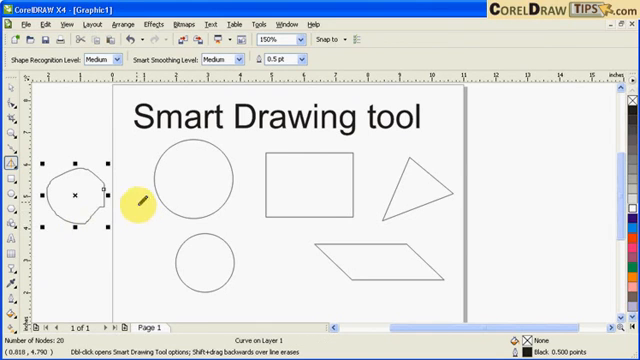